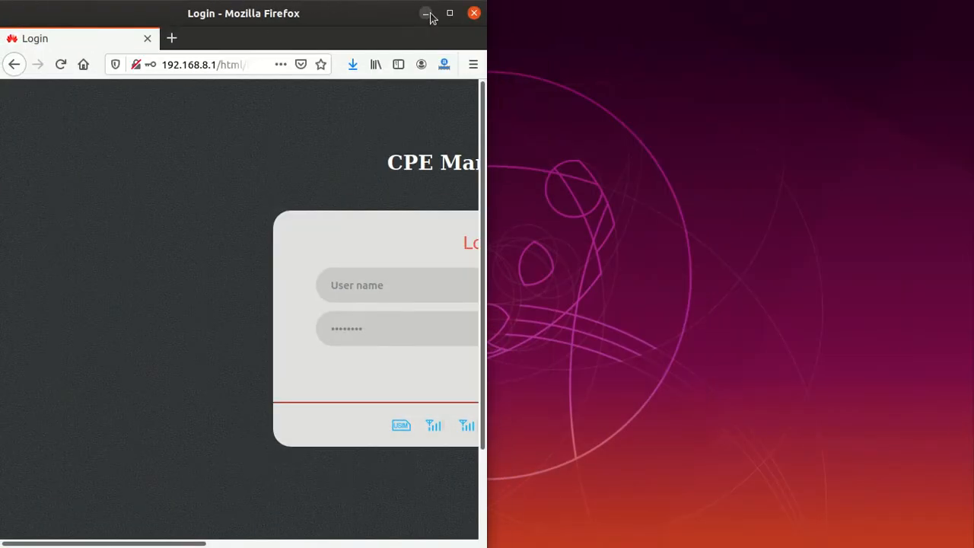
Step: Load the router at 192.168.8.1 in a maximized browser and submit the admin credentials
left_click(449, 12)
type("19")
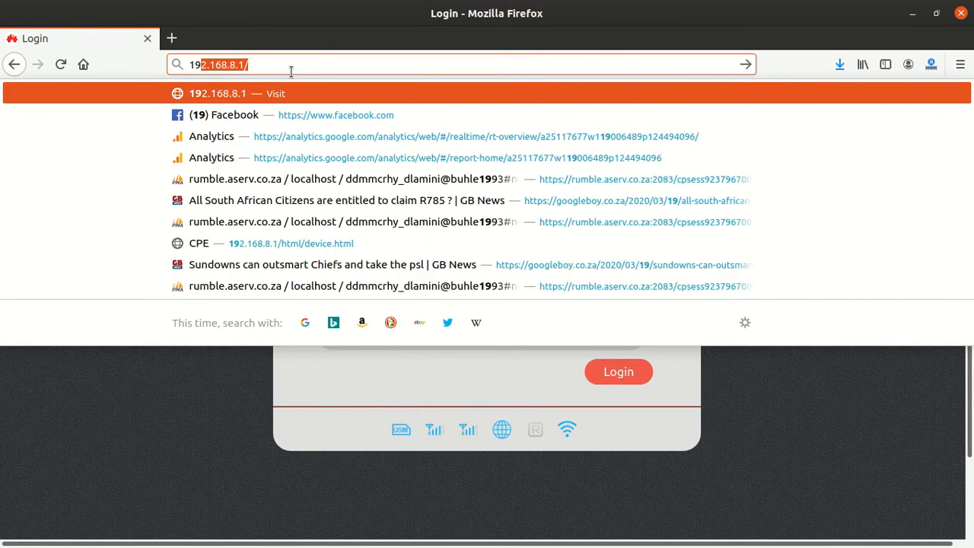
key("BackSpace")
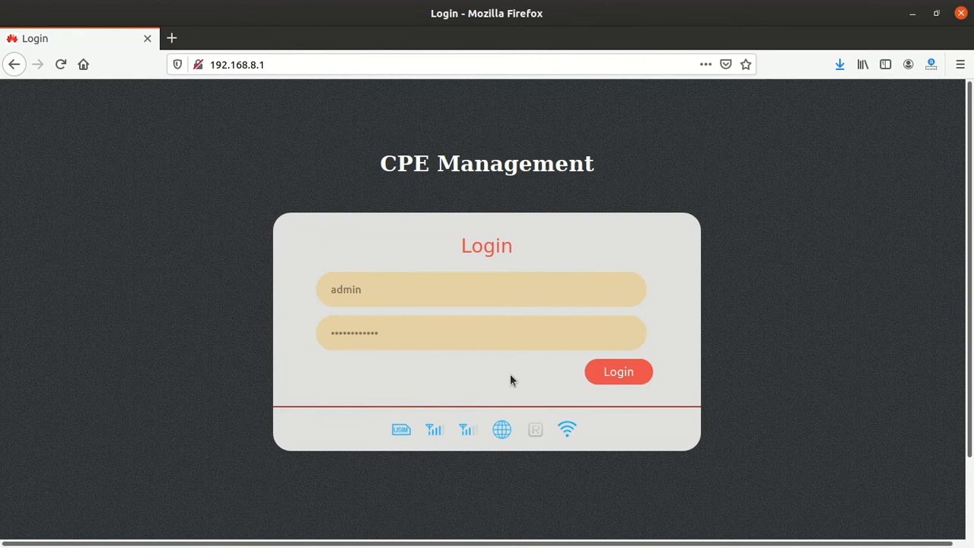
mouse_move(556, 373)
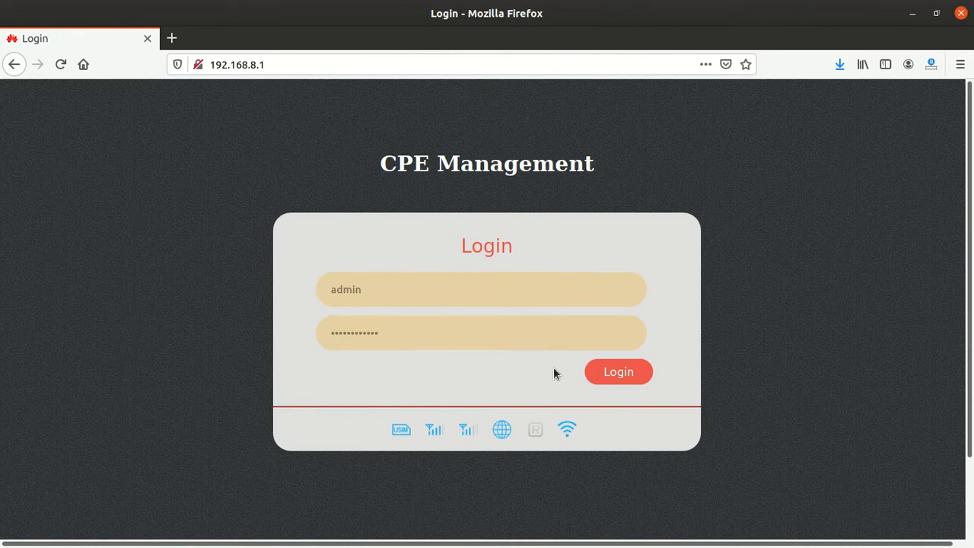
left_click(618, 371)
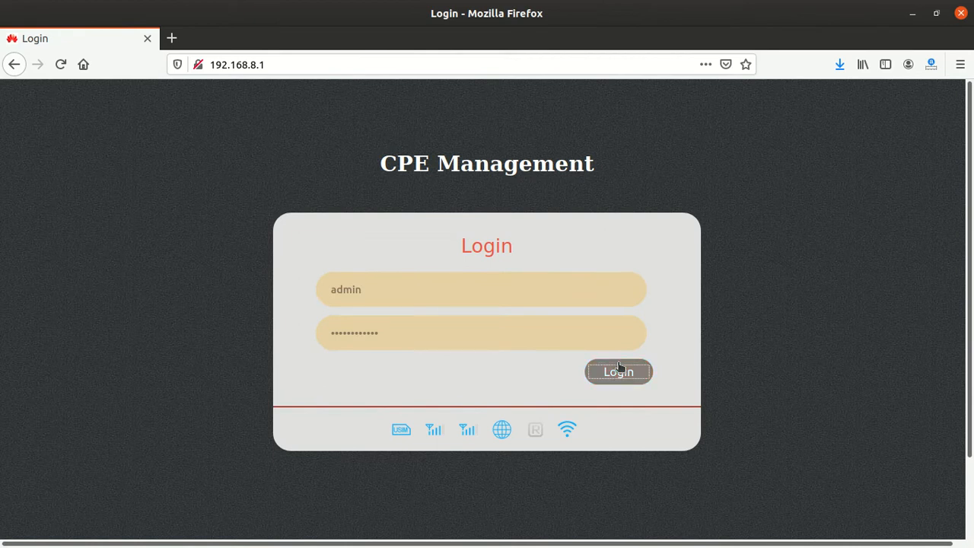
Step: Sign in, review the Overview page and show the Device list of connected DHCP clients
left_click(618, 371)
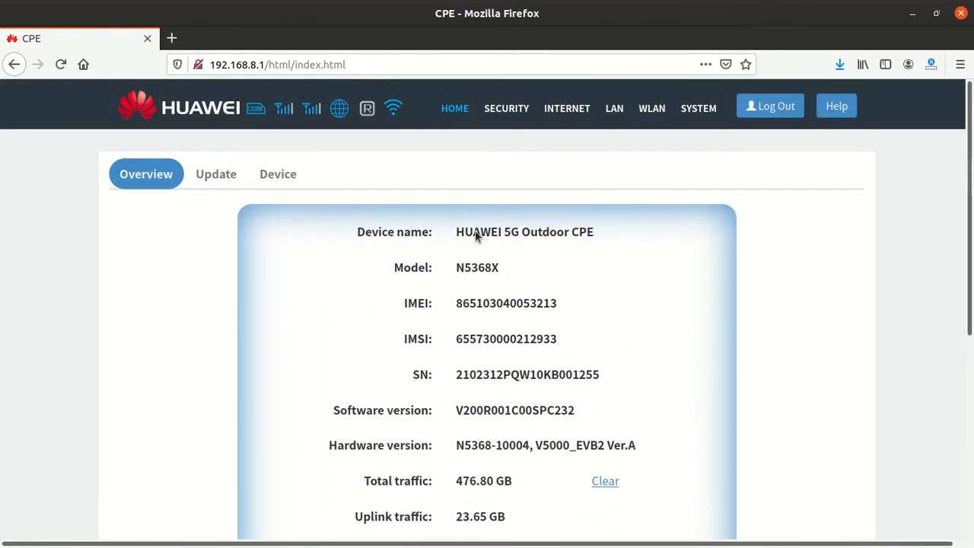
mouse_move(533, 261)
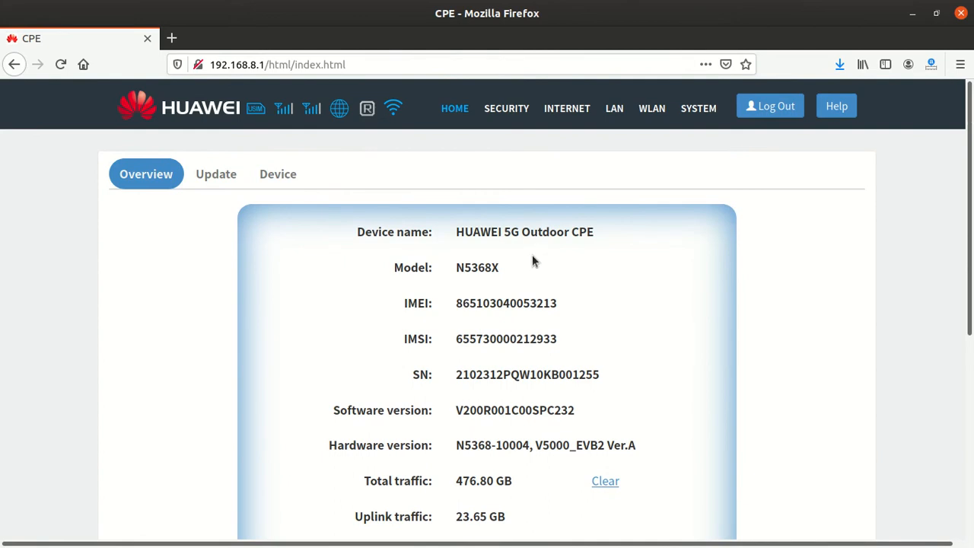
mouse_move(605, 232)
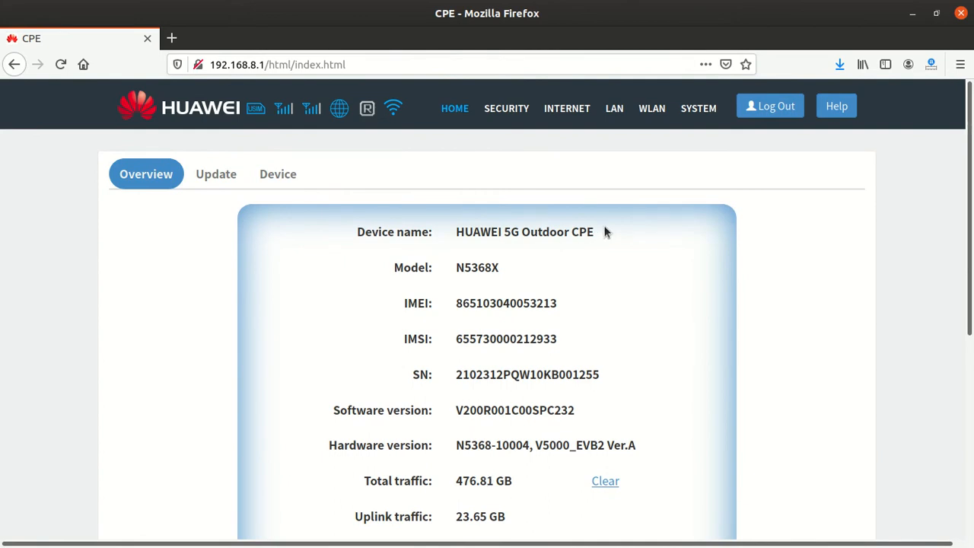
mouse_move(493, 284)
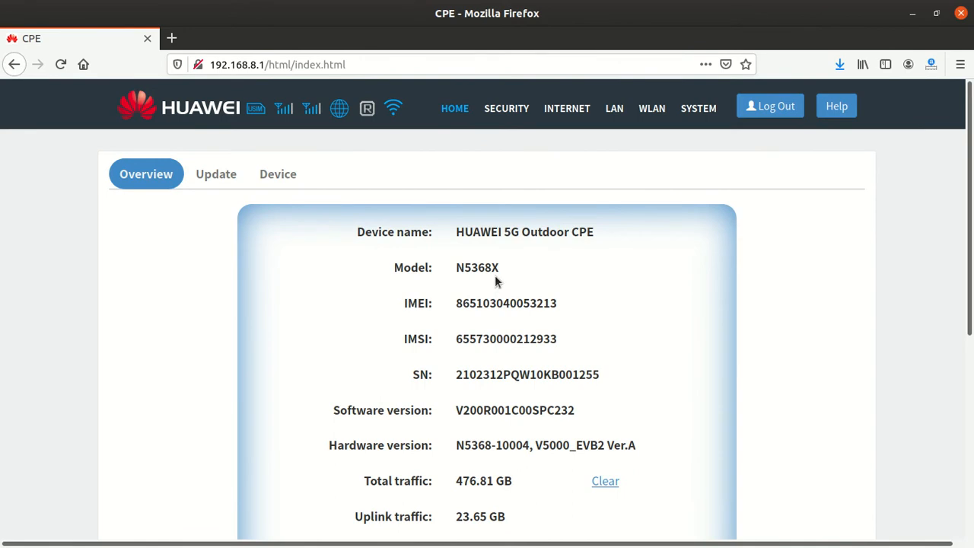
mouse_move(474, 286)
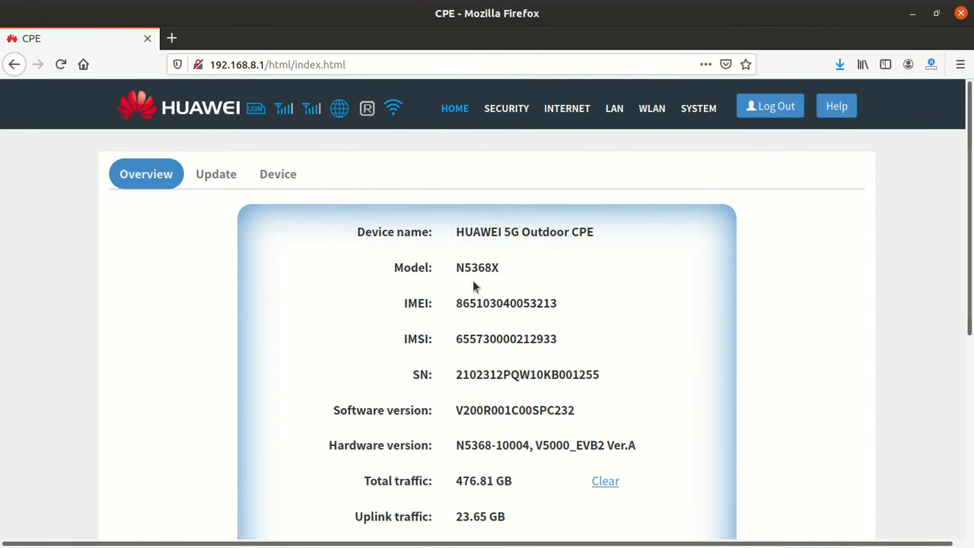
scroll("down", 3)
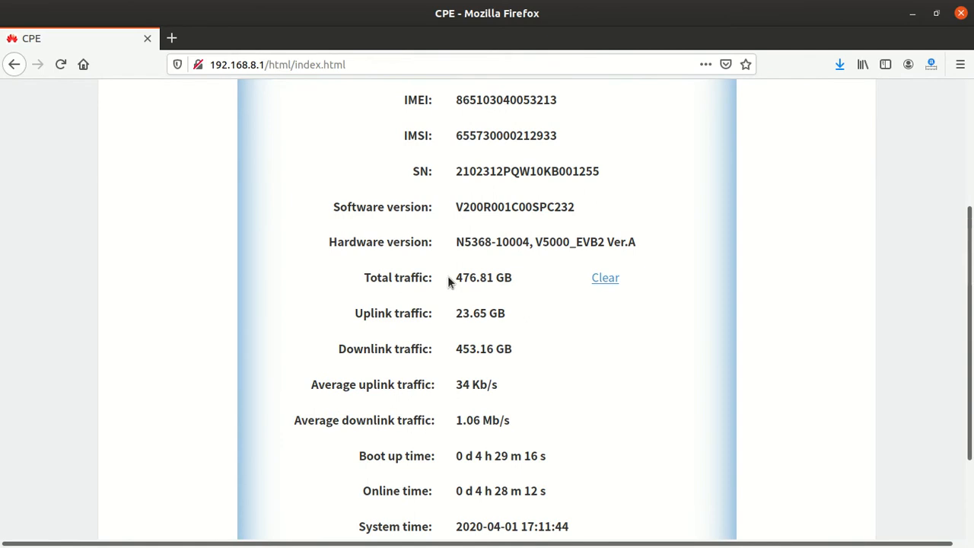
scroll("up", 3)
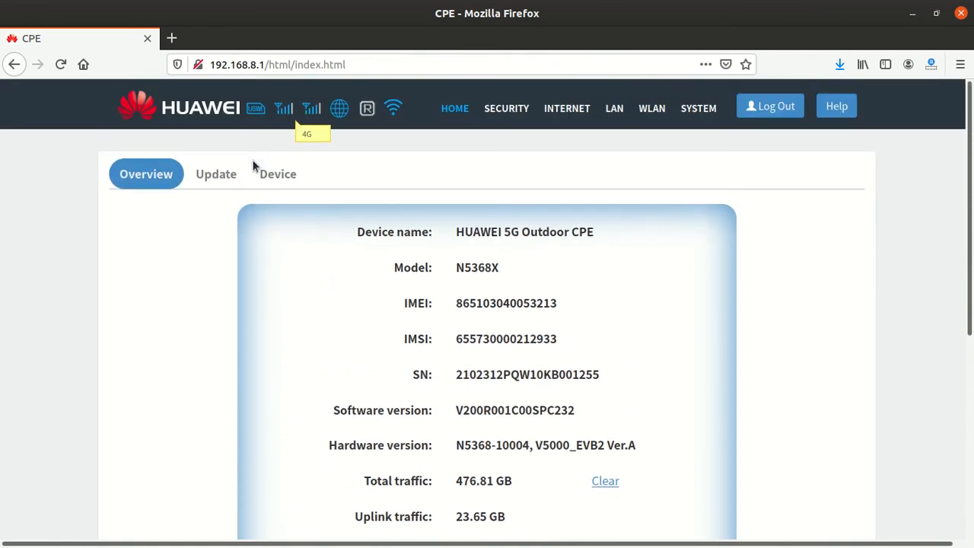
left_click(277, 174)
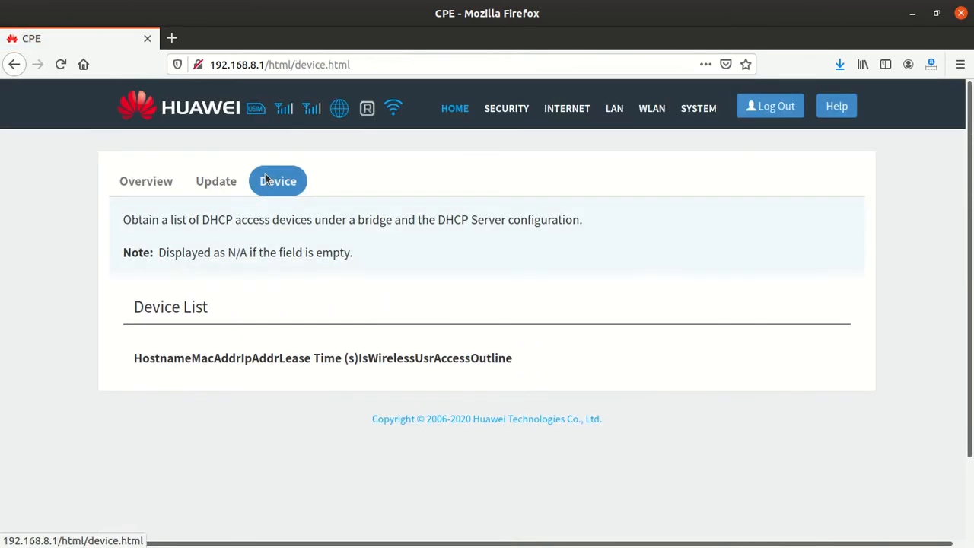
scroll("down", 3)
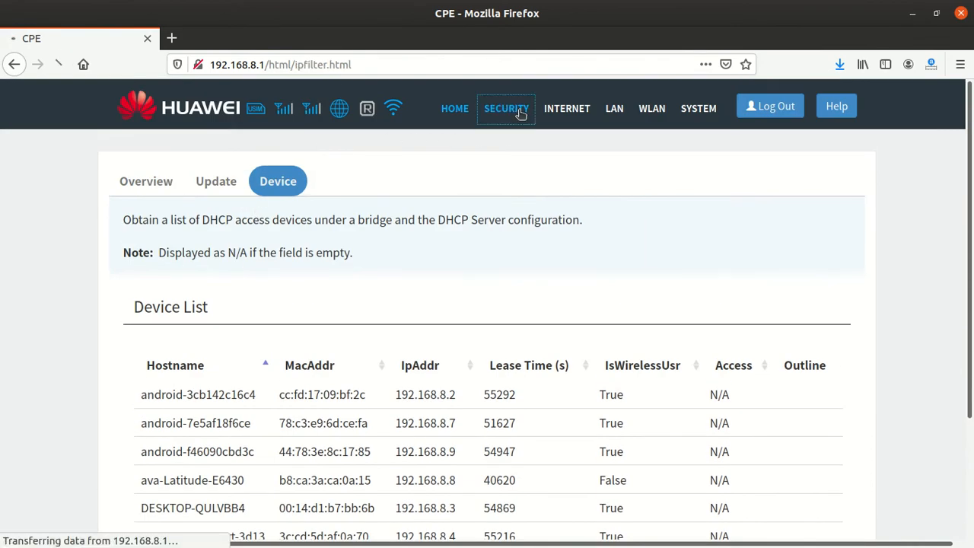
Step: Go to Security and show the empty URL Filtering rule table
left_click(506, 108)
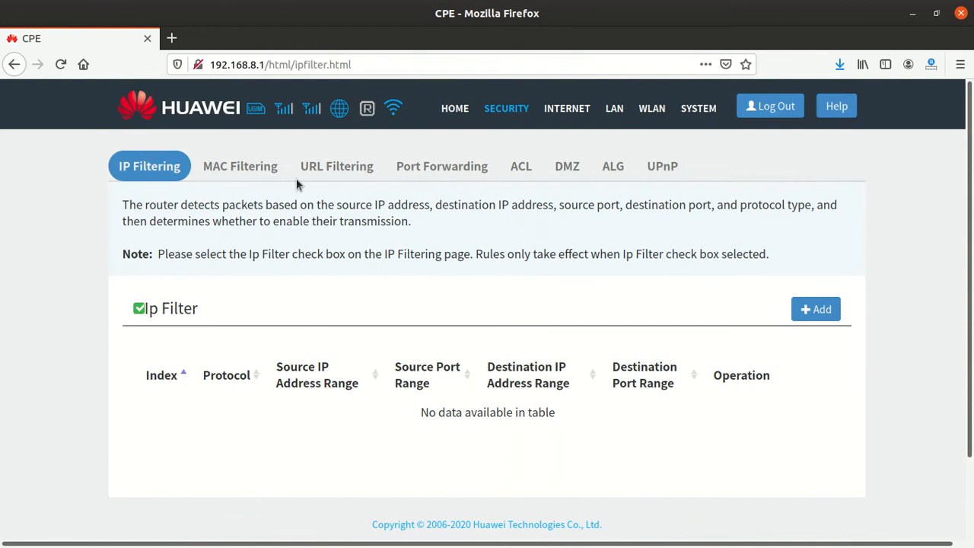
mouse_move(336, 166)
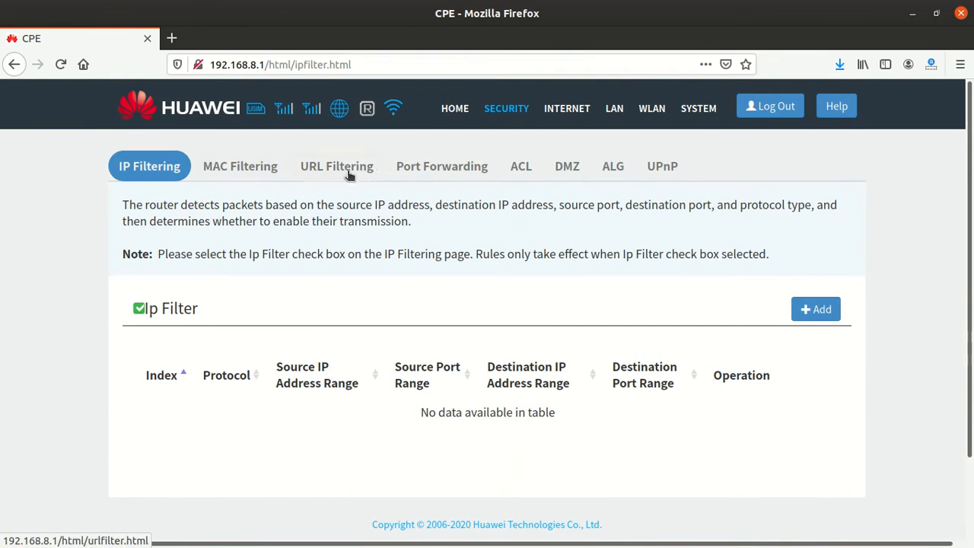
left_click(336, 166)
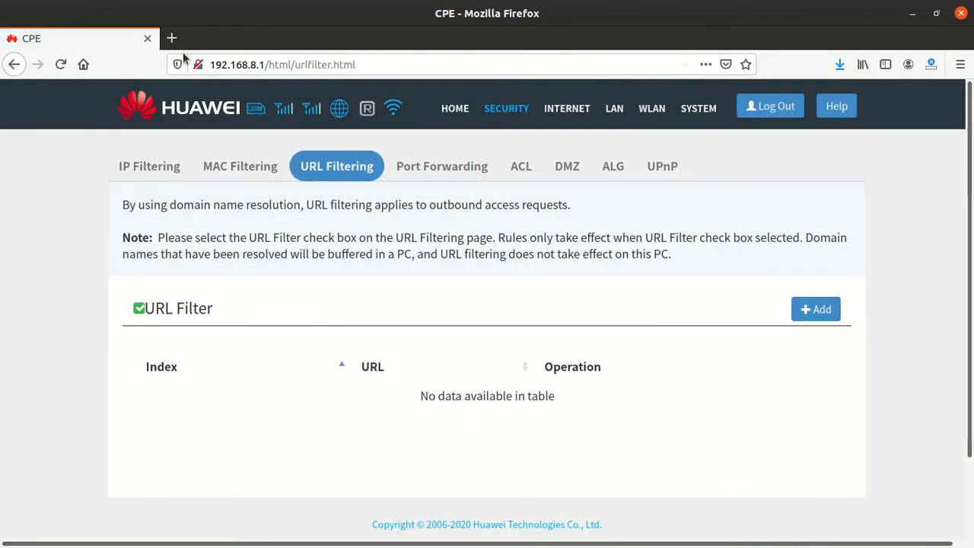
mouse_move(216, 141)
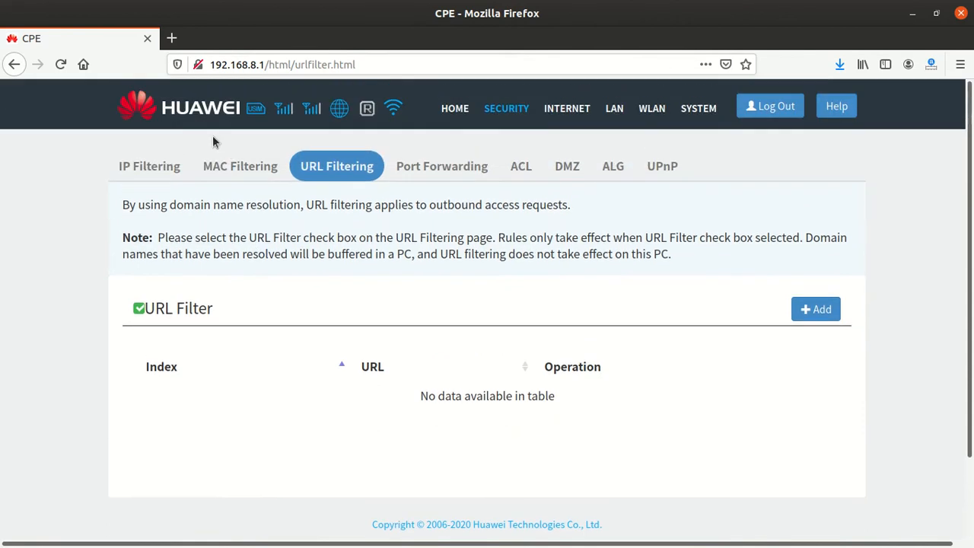
Step: Visit bing.com in a new browser tab to get its address
left_click(170, 38)
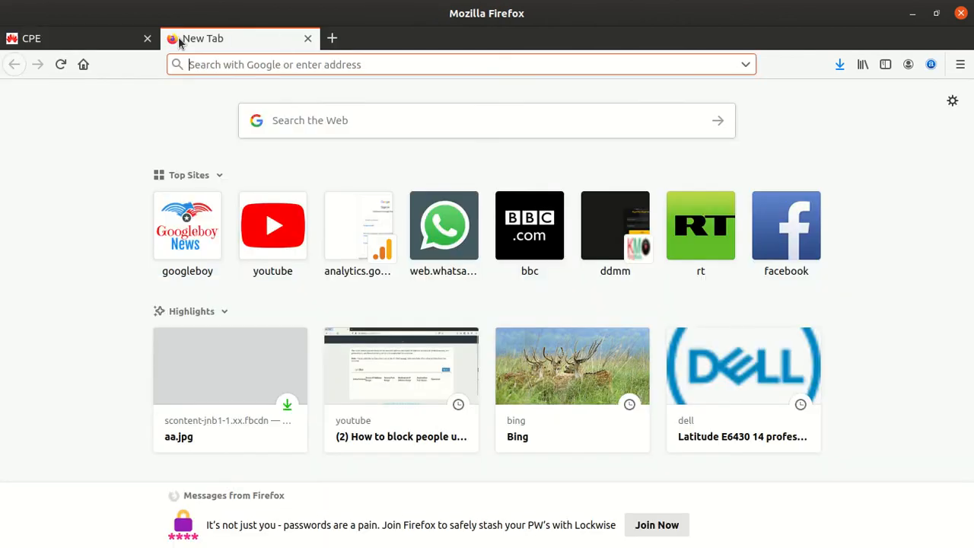
type("bing")
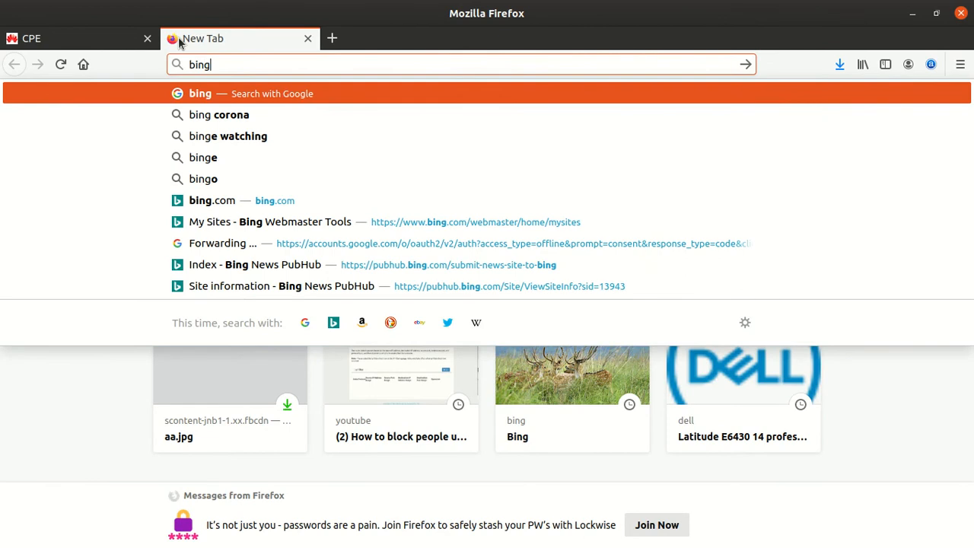
type(".com")
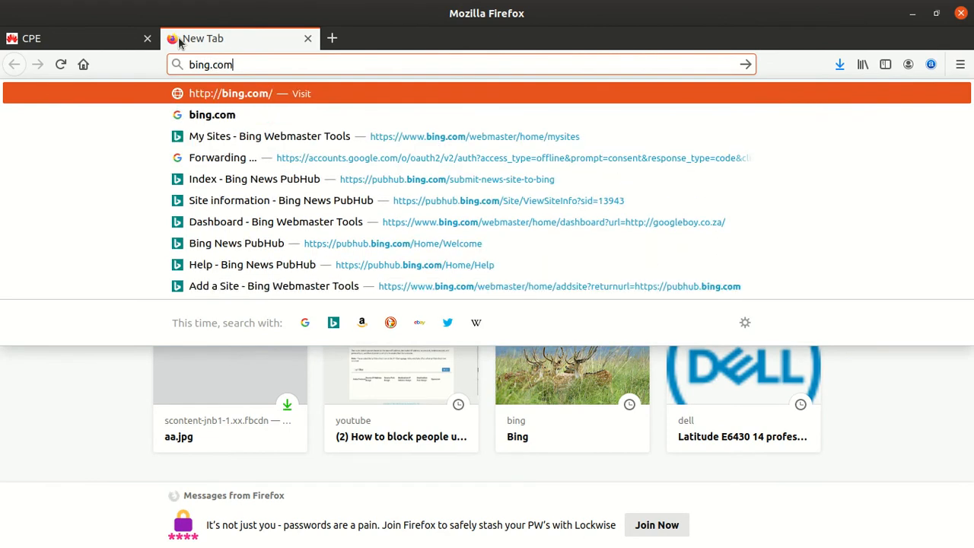
mouse_move(269, 136)
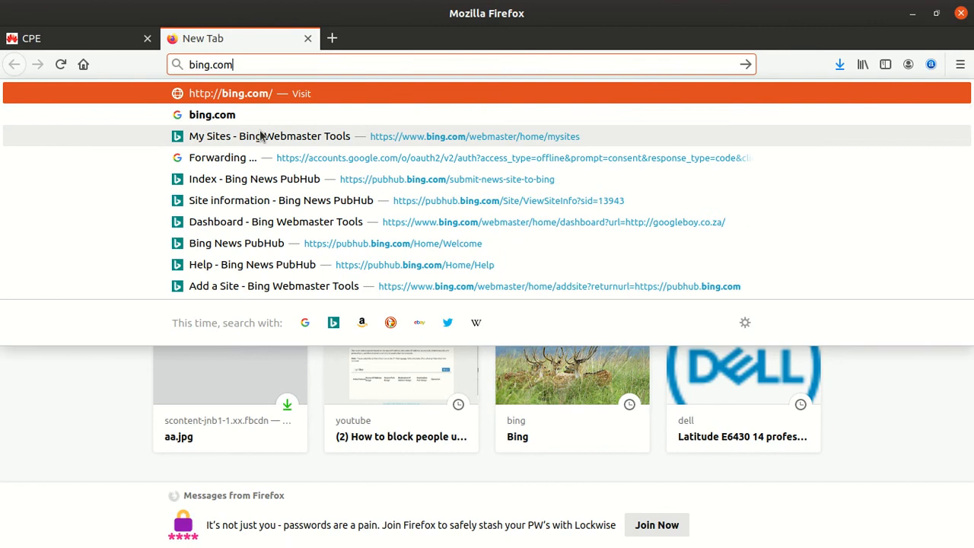
left_click(269, 137)
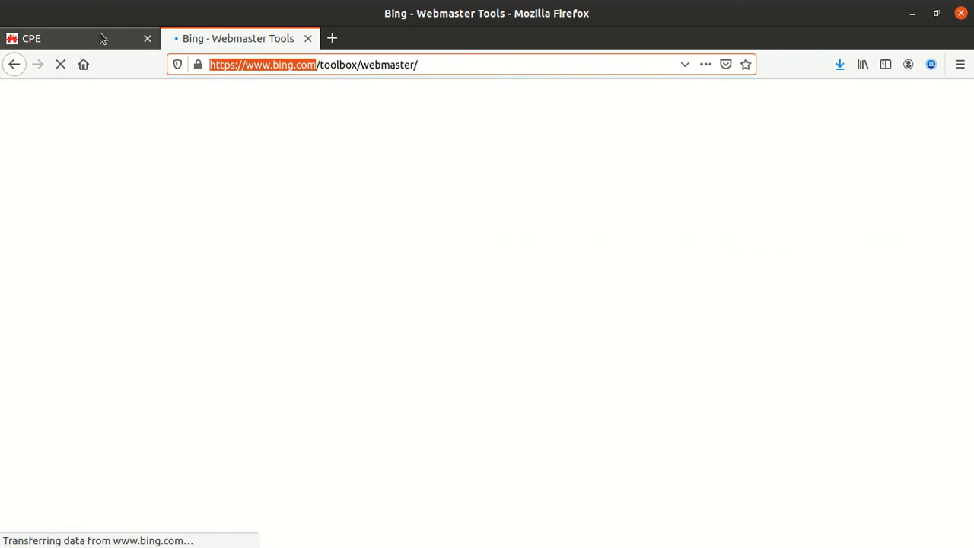
left_click(30, 38)
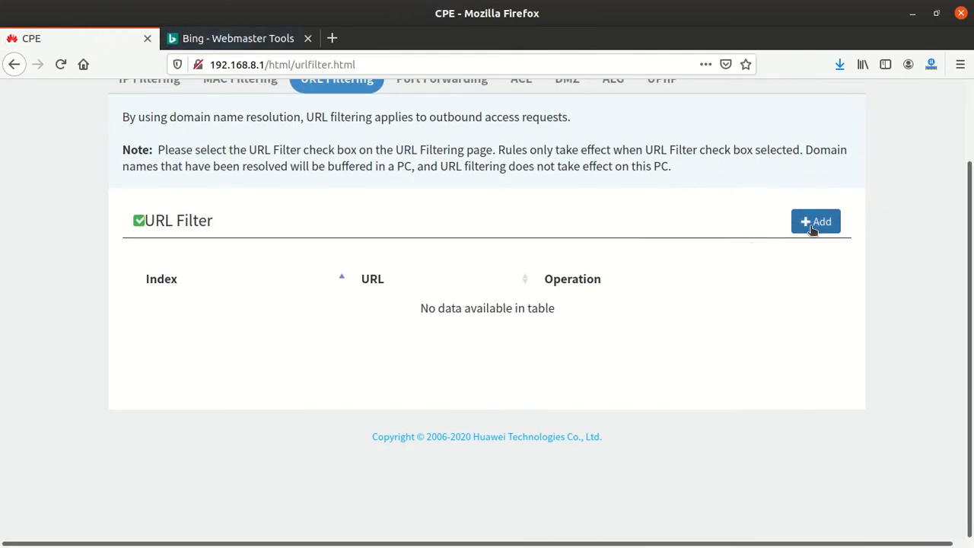
right_click(597, 164)
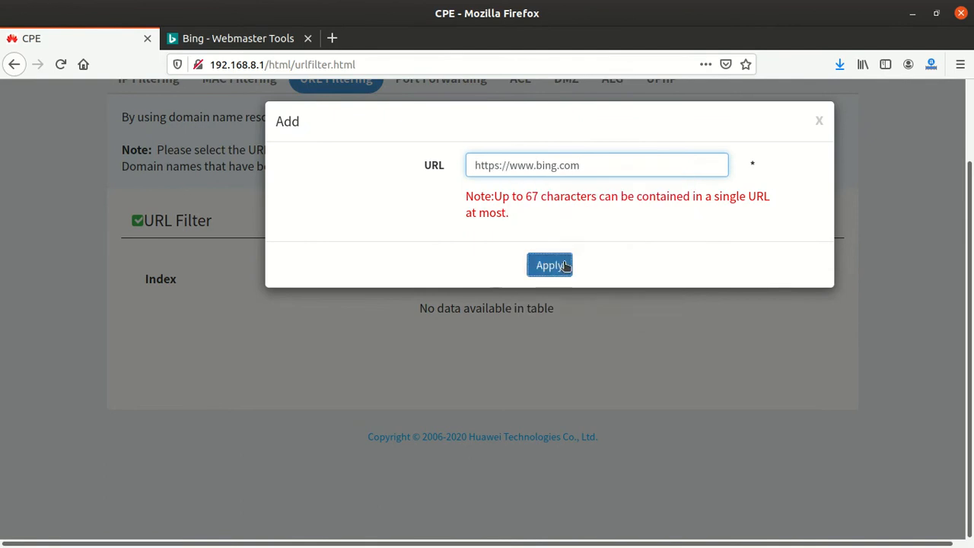
left_click(550, 265)
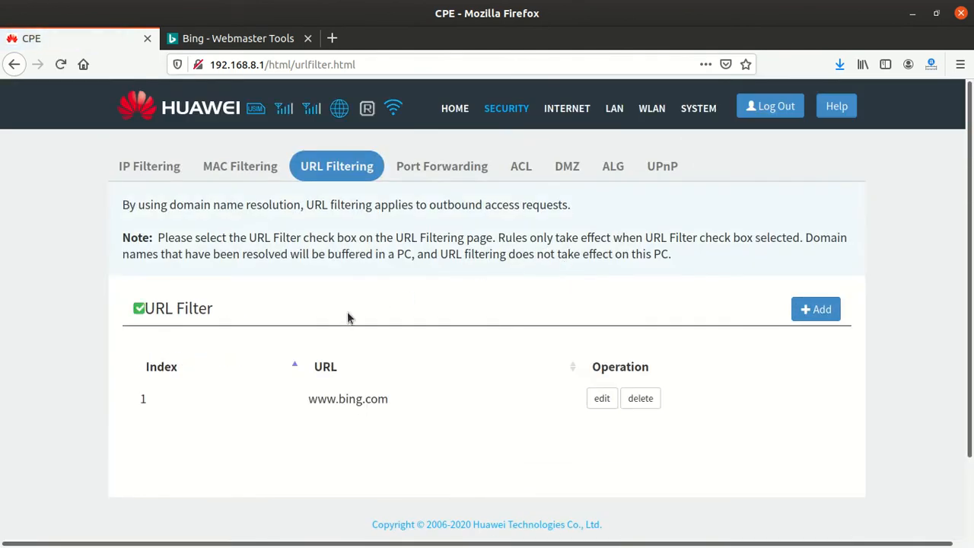
scroll("down", 3)
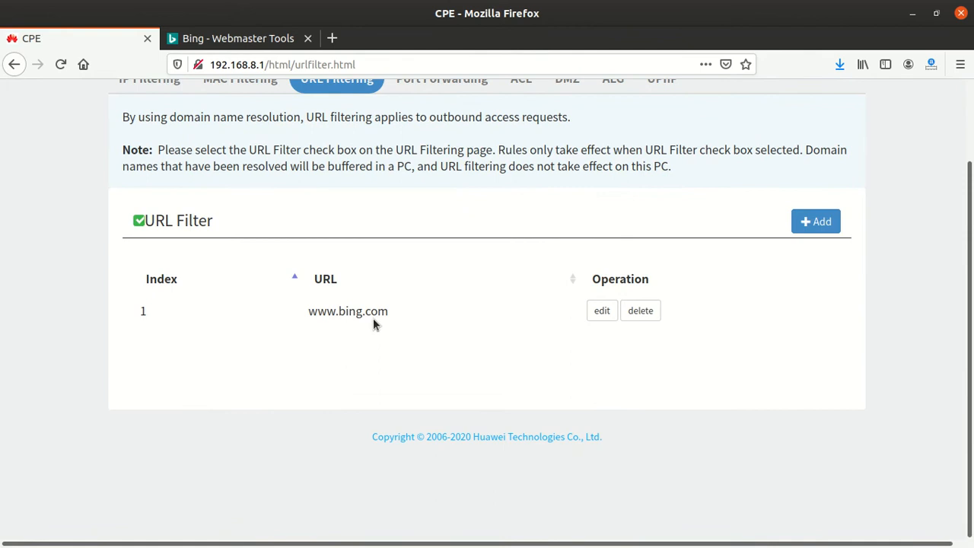
scroll("up", 3)
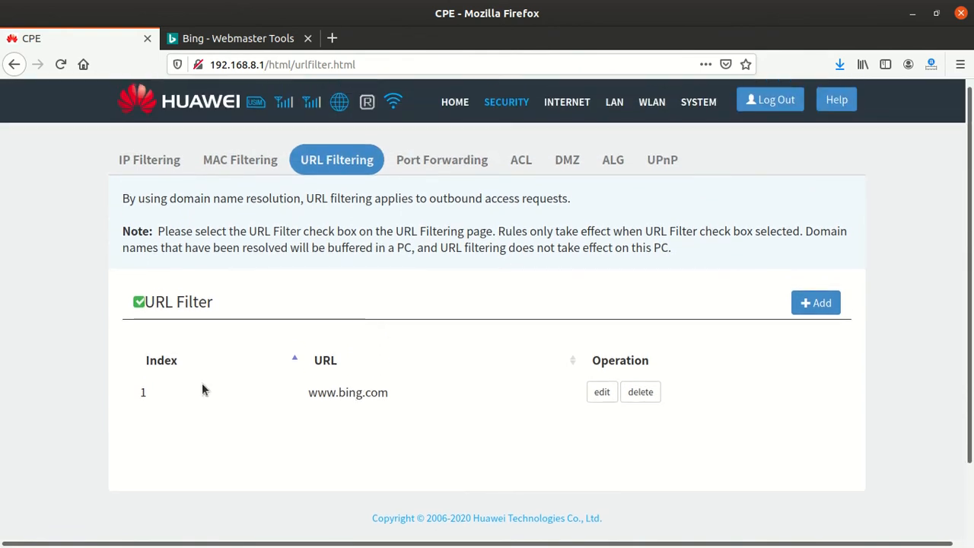
mouse_move(304, 326)
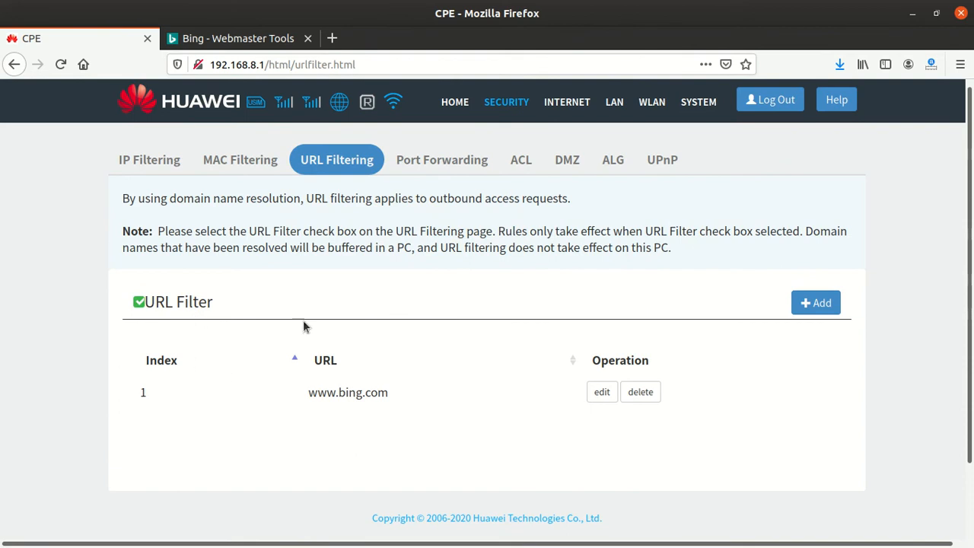
mouse_move(266, 344)
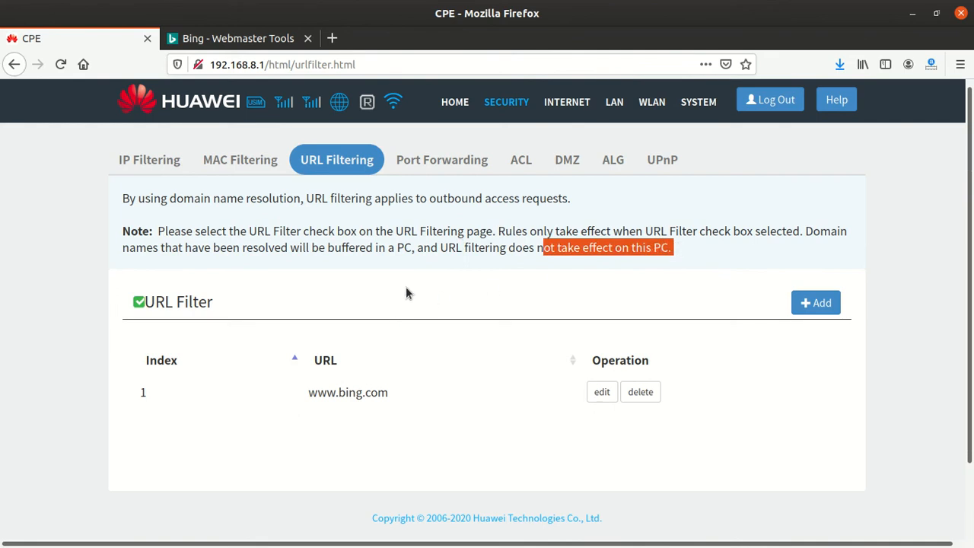
mouse_move(435, 347)
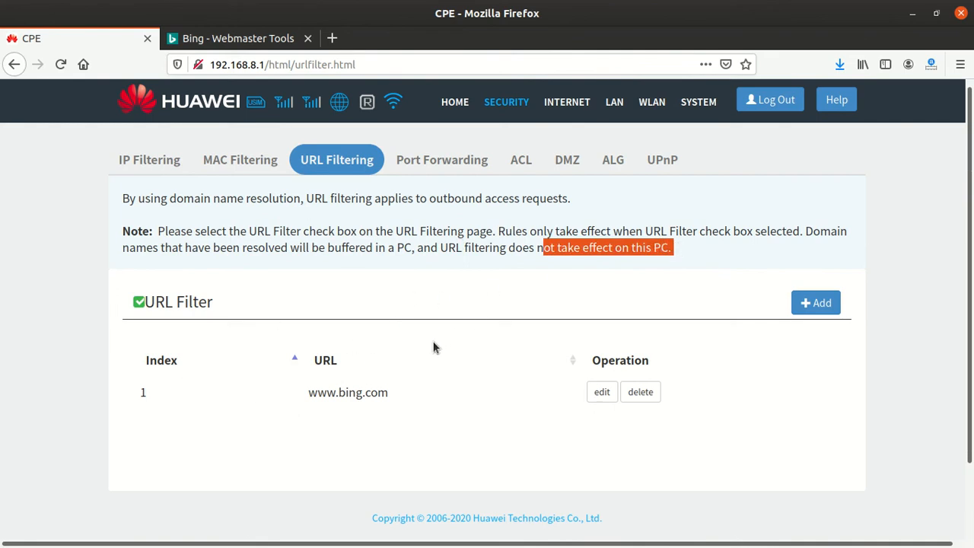
mouse_move(438, 267)
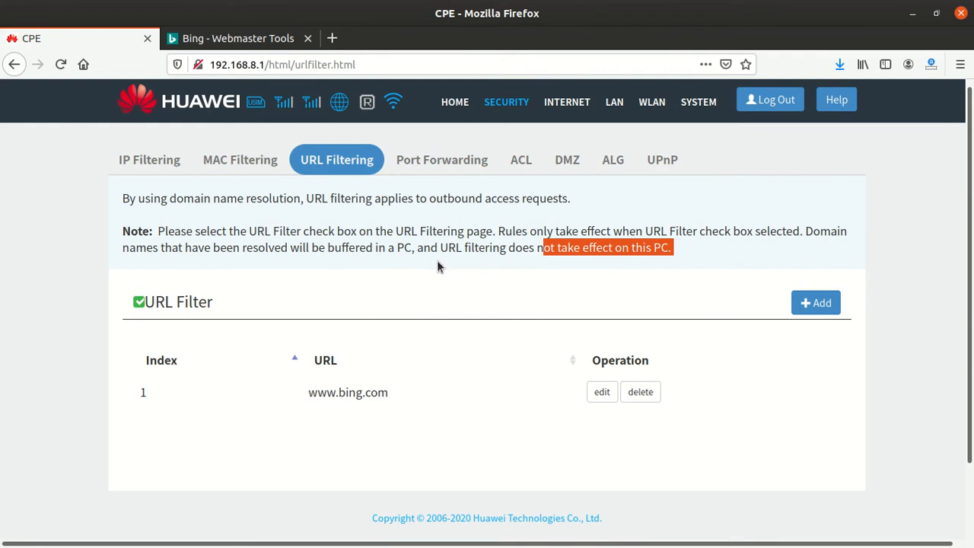
mouse_move(359, 395)
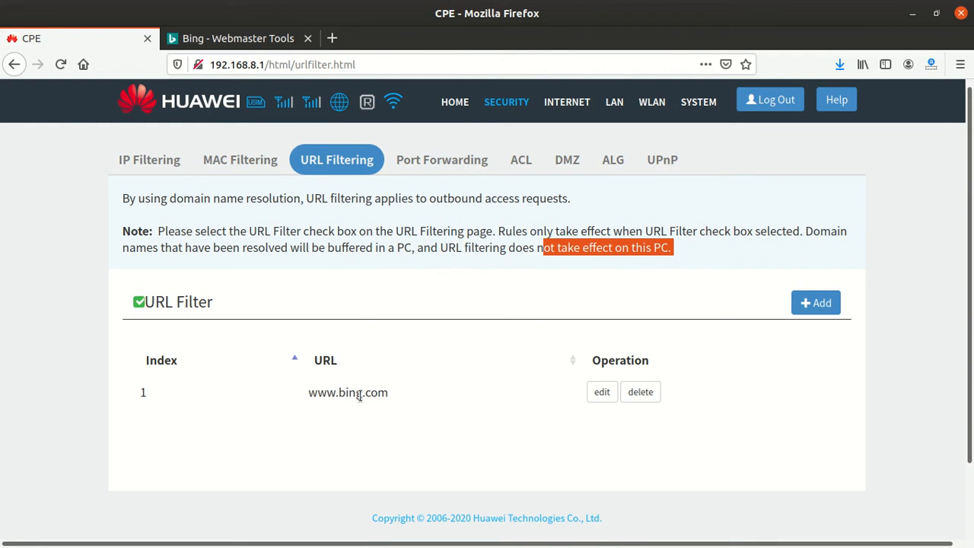
double_click(347, 393)
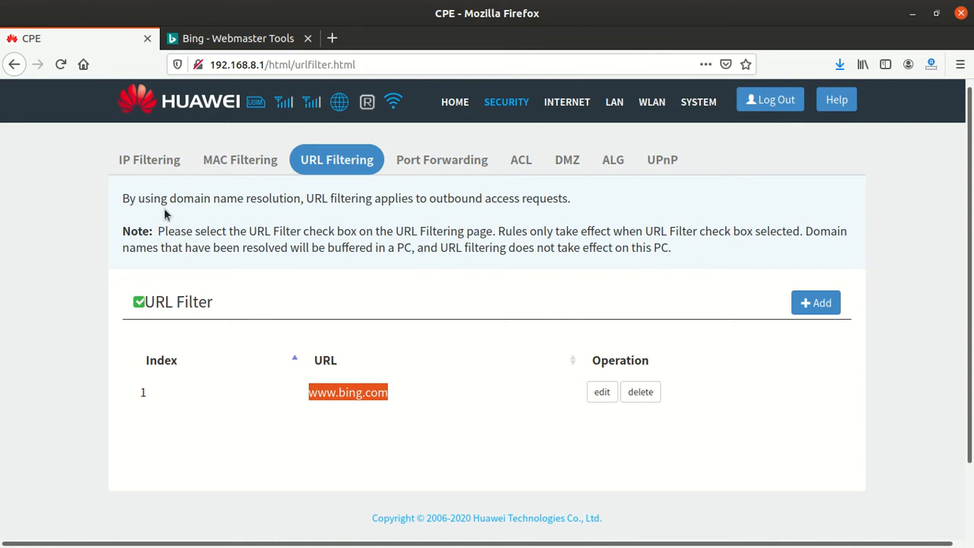
mouse_move(203, 243)
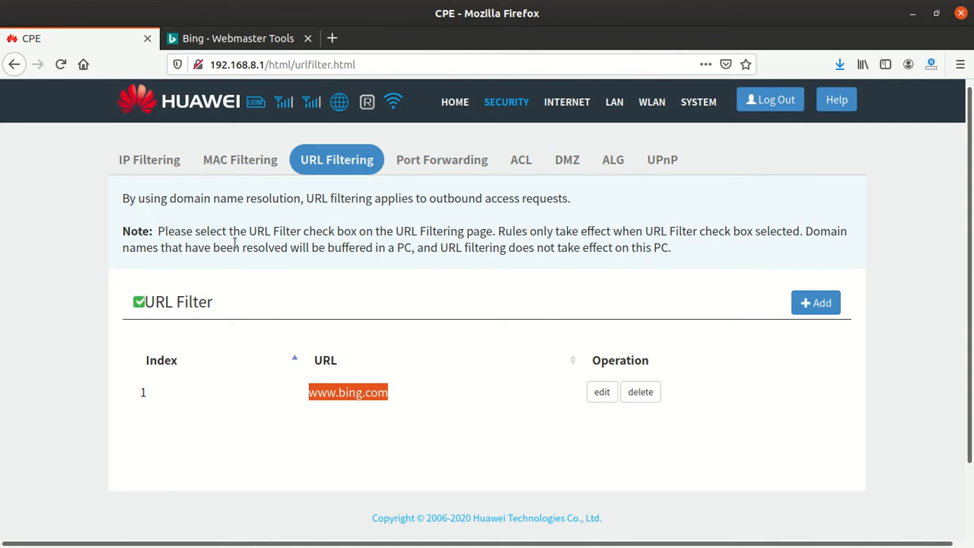
scroll("down", 3)
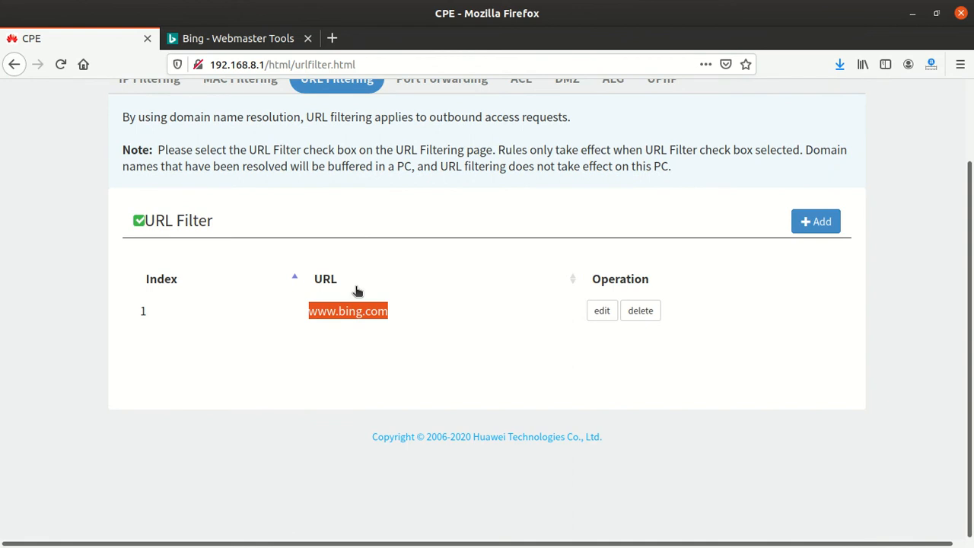
mouse_move(426, 262)
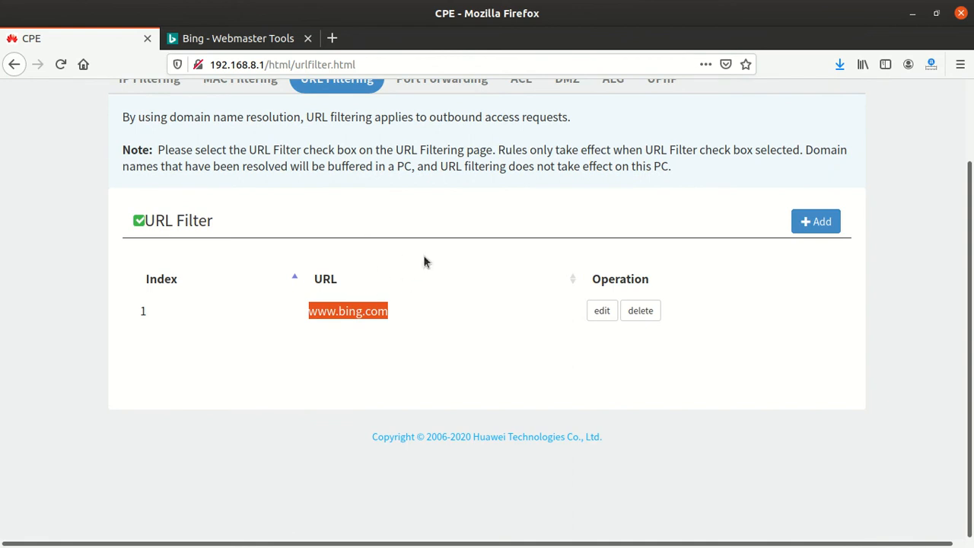
mouse_move(565, 329)
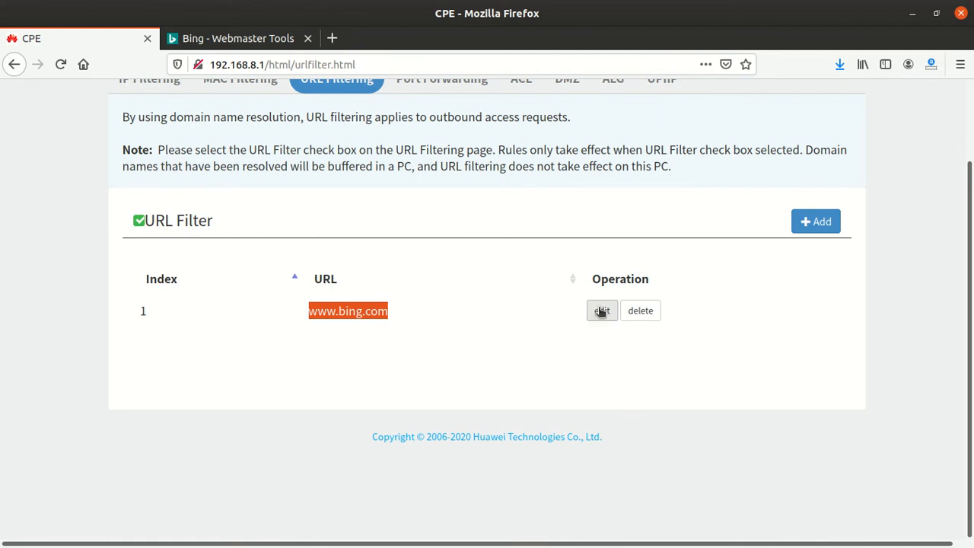
mouse_move(606, 307)
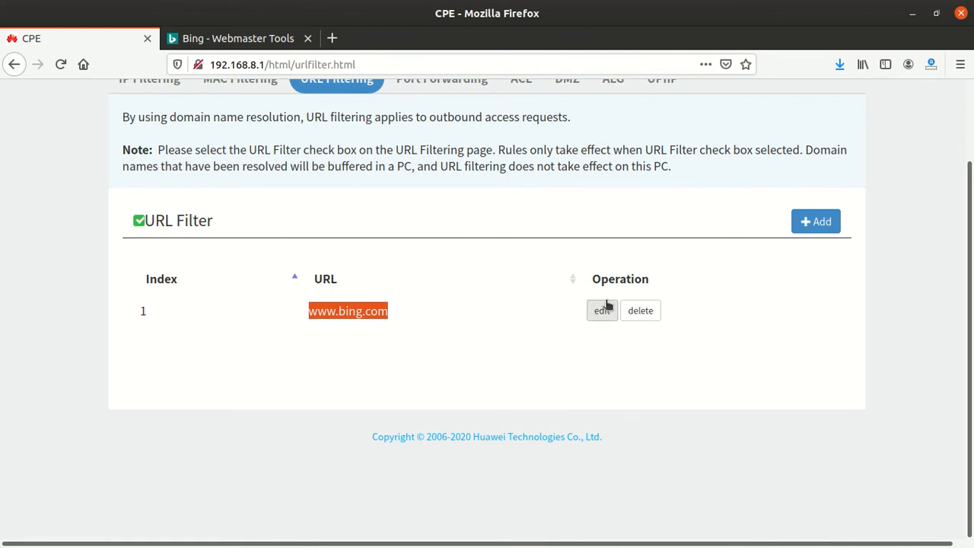
mouse_move(444, 322)
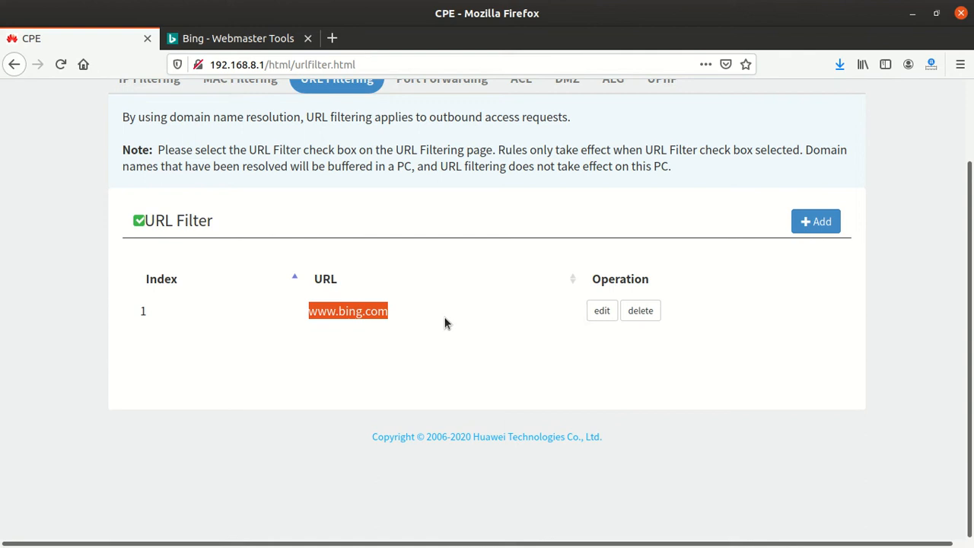
left_click(639, 310)
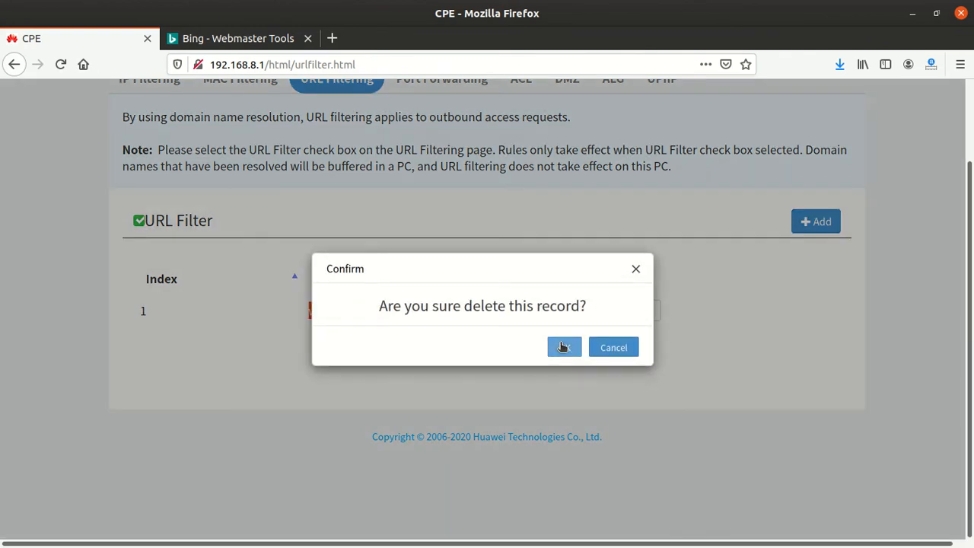
left_click(563, 347)
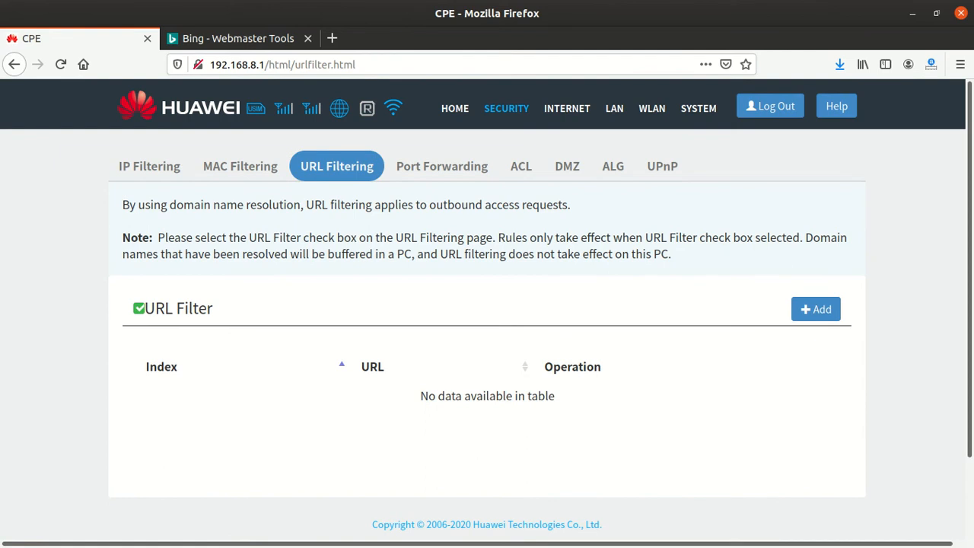
mouse_move(588, 206)
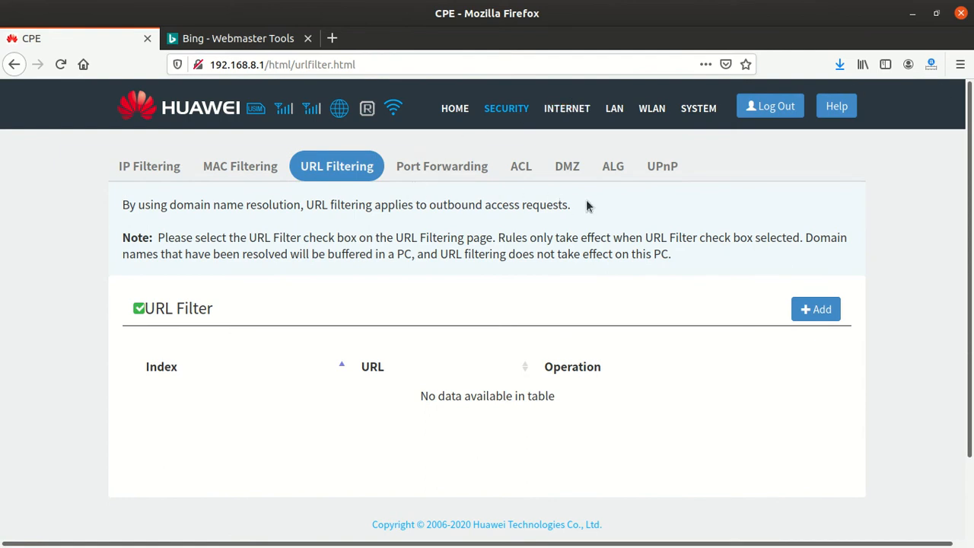
mouse_move(959, 131)
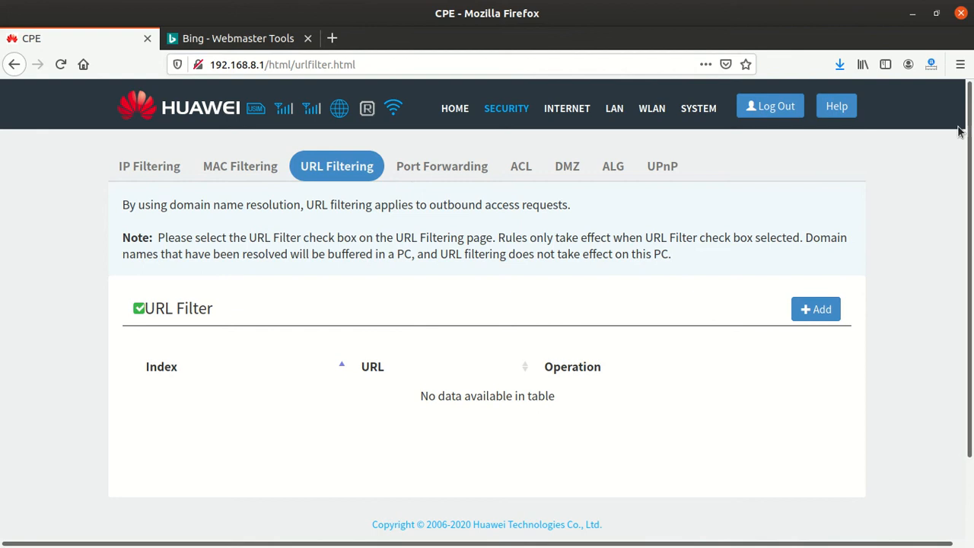
mouse_move(925, 103)
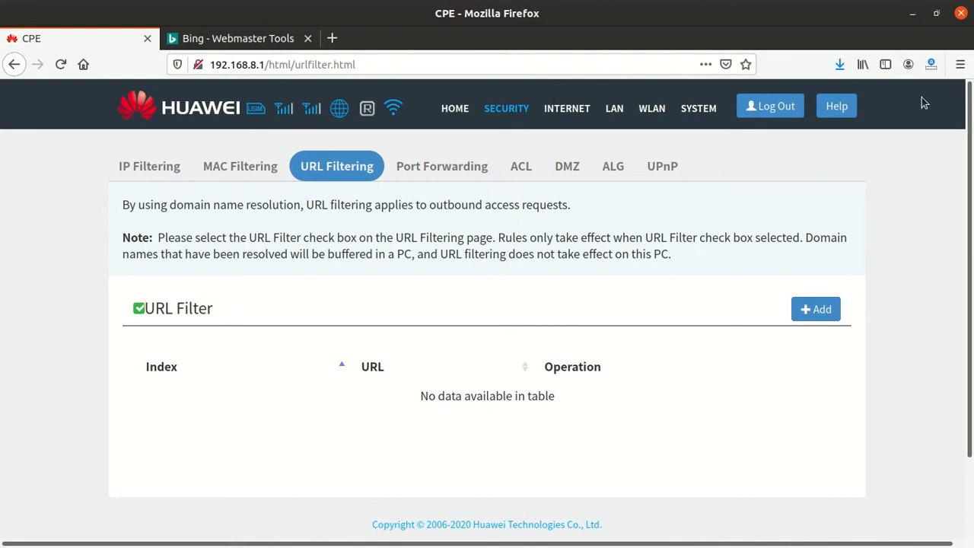